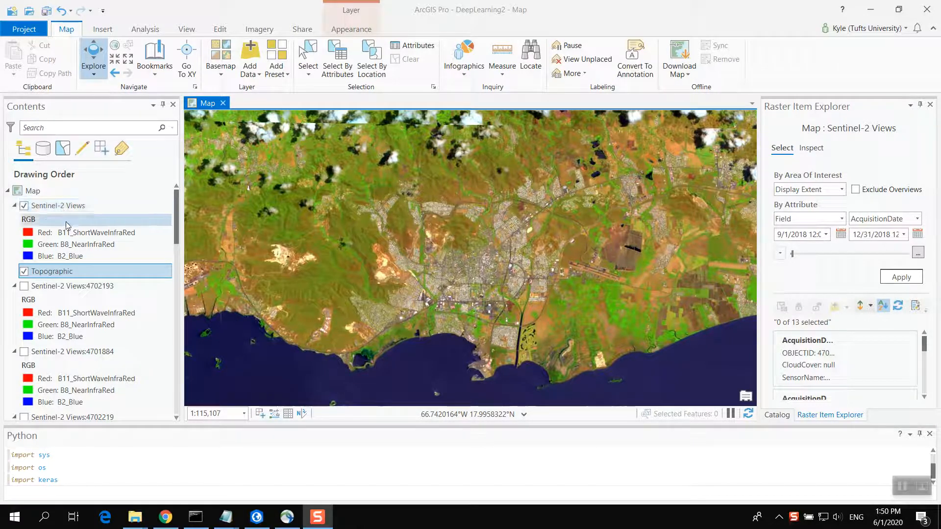
Step: Toggle Sentinel-2 Views off and back on against the topographic basemap, then select it
left_click(24, 206)
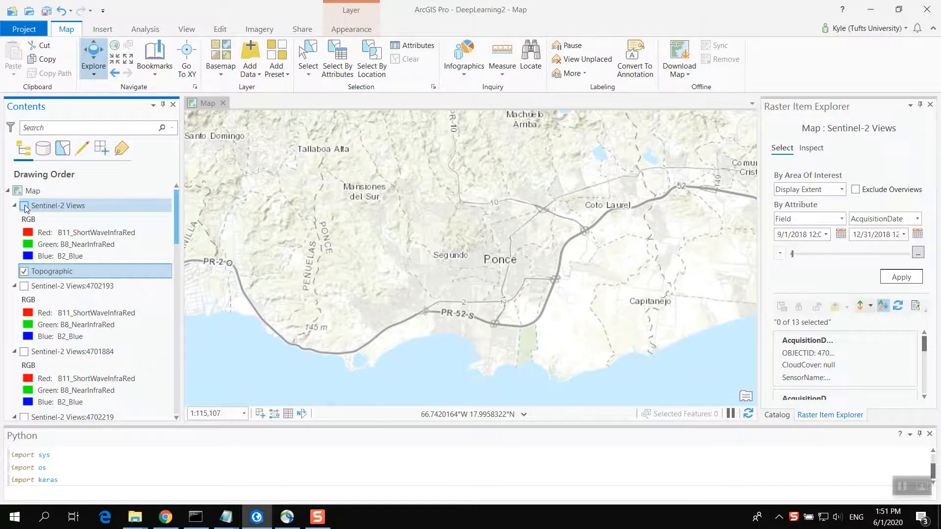
left_click(24, 206)
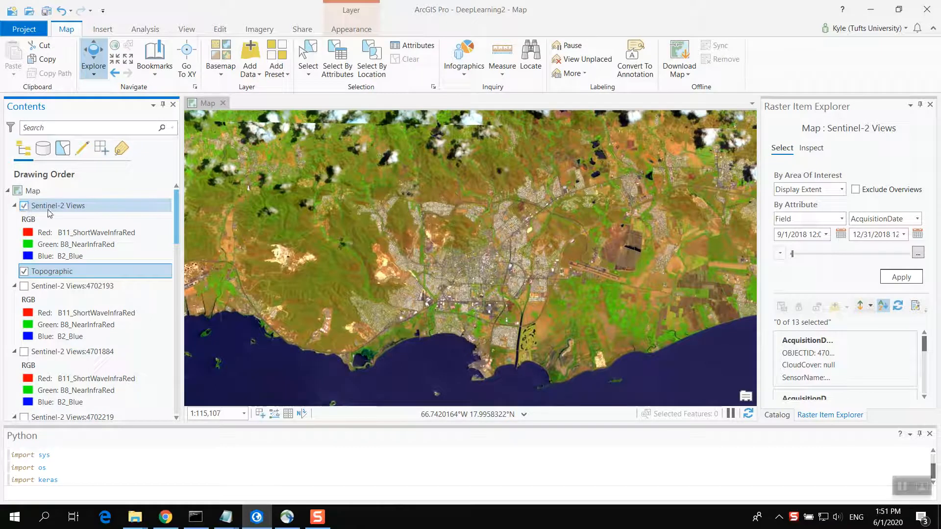
mouse_move(52, 214)
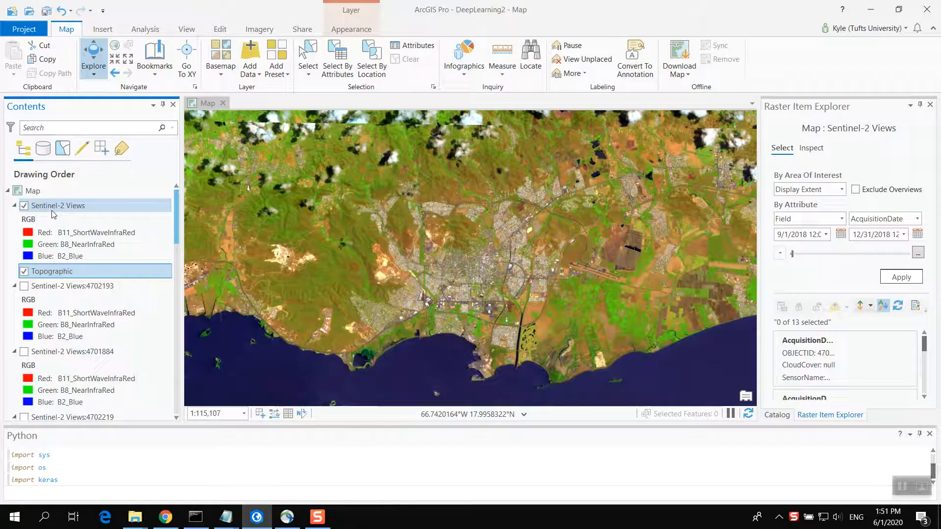
left_click(57, 205)
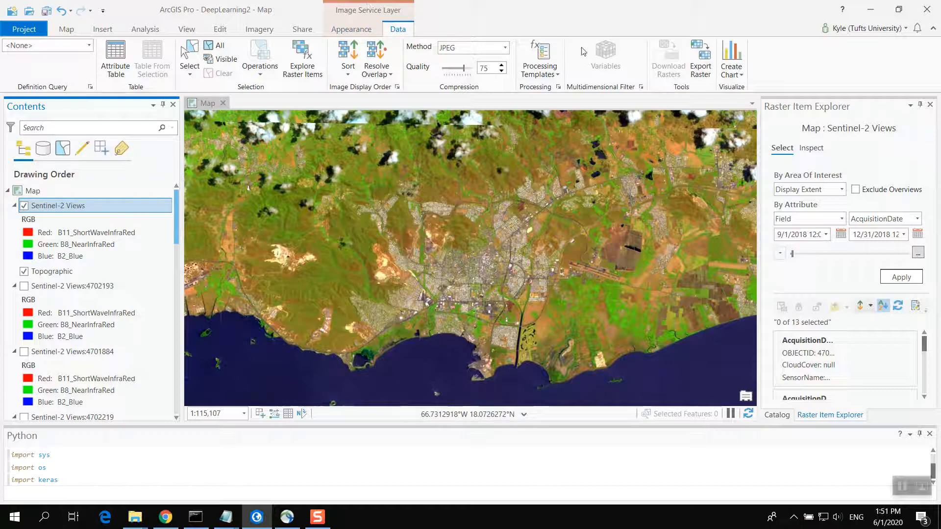
Step: Set the Export Raster output to Desktop > Sentinel2.gdb, naming it Sentinel2-Export
left_click(701, 54)
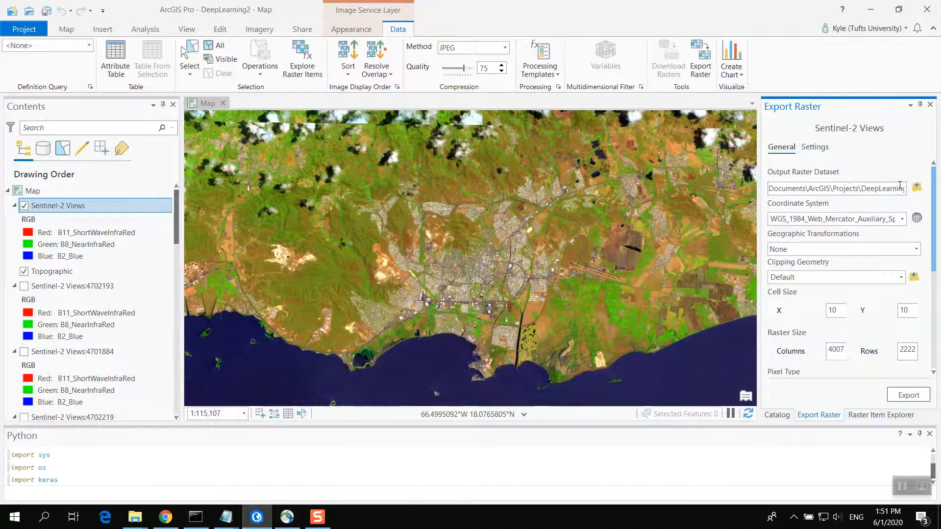
left_click(916, 187)
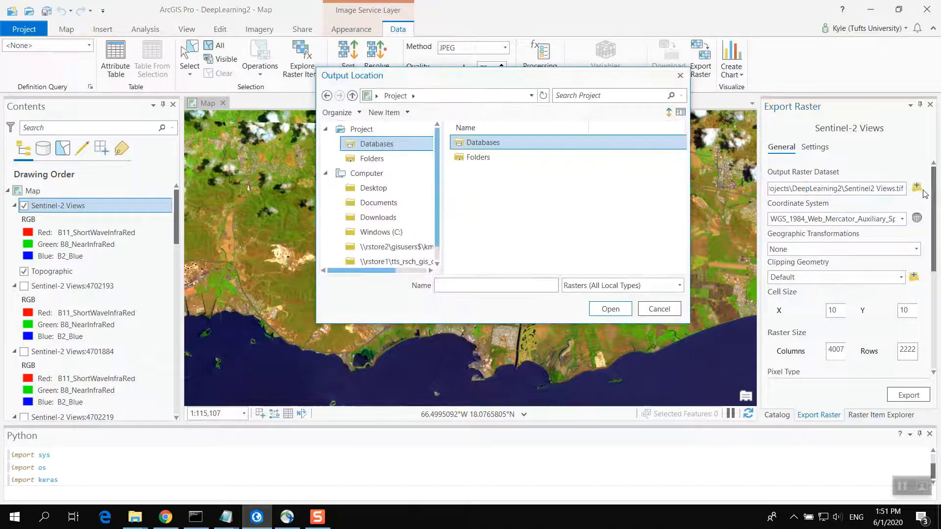
left_click(374, 187)
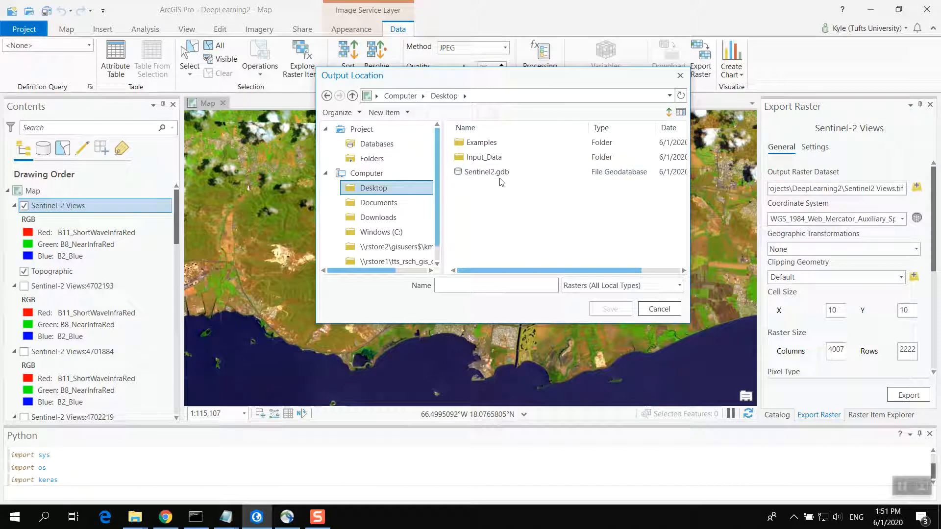
double_click(486, 172)
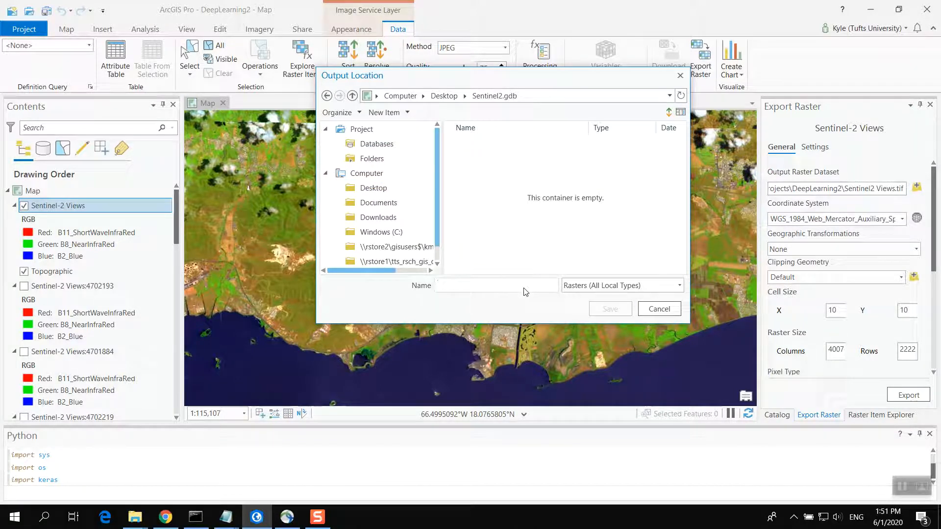
type("Sentinel2-Expor")
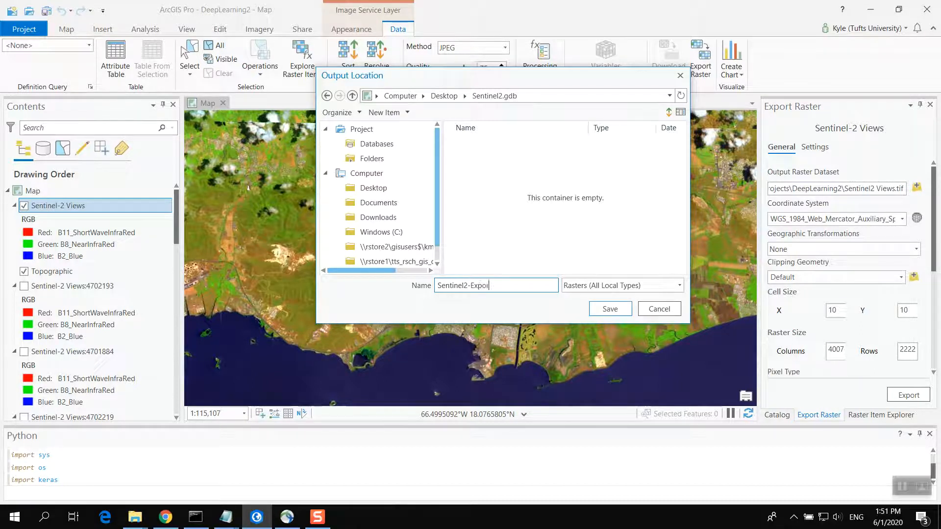
left_click(610, 308)
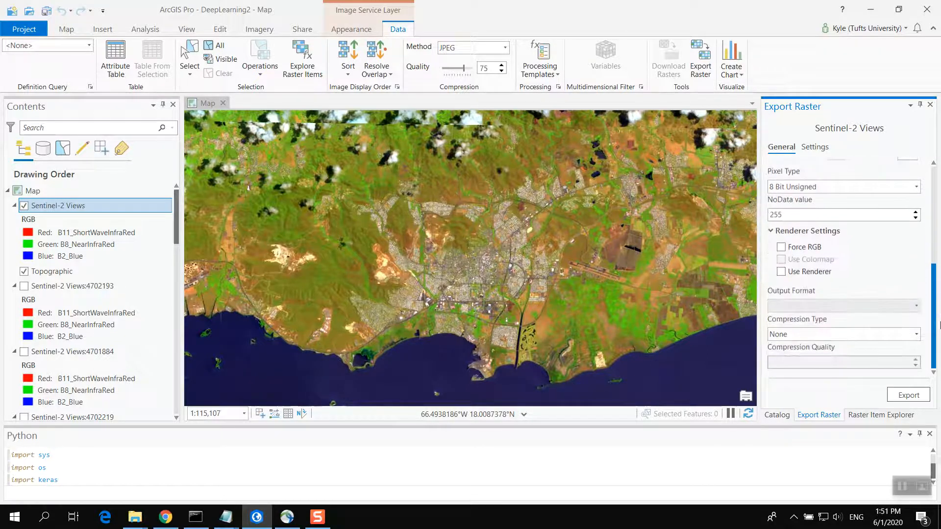
Step: Start and cancel the raster export, pan the imagery, and scroll to Clipping Geometry
left_click(908, 394)
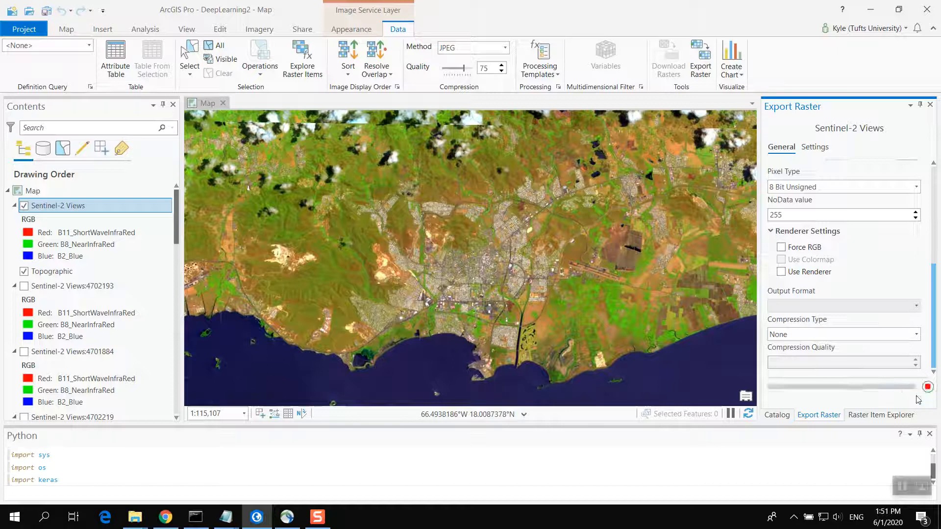
left_click(928, 385)
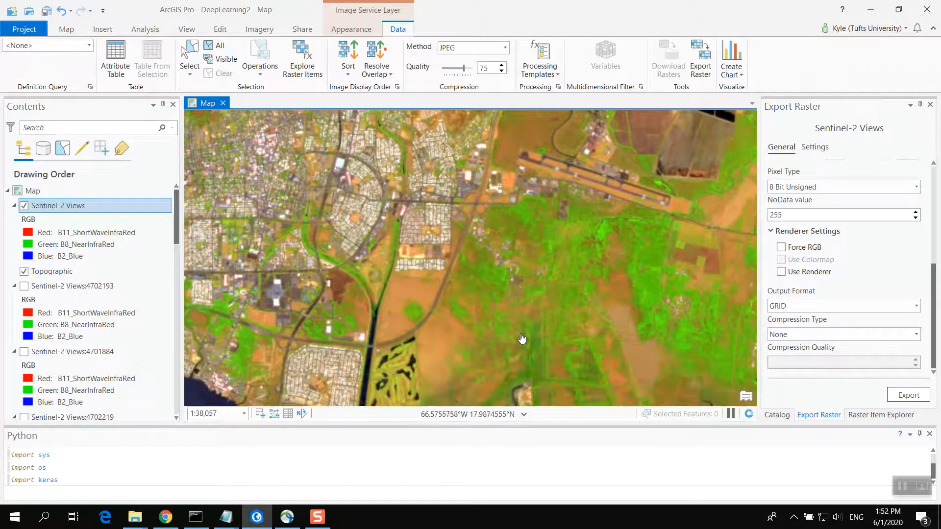
left_click_drag(522, 338, 568, 225)
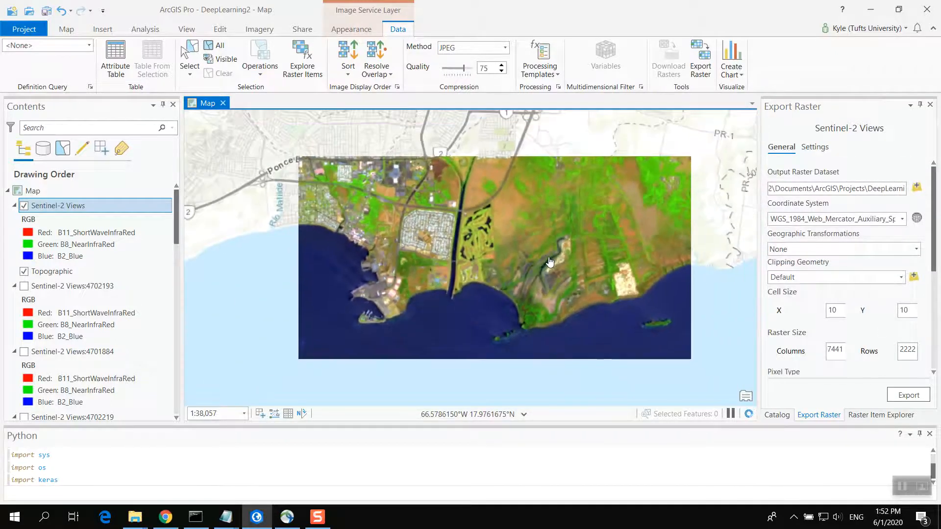
scroll("down", 3)
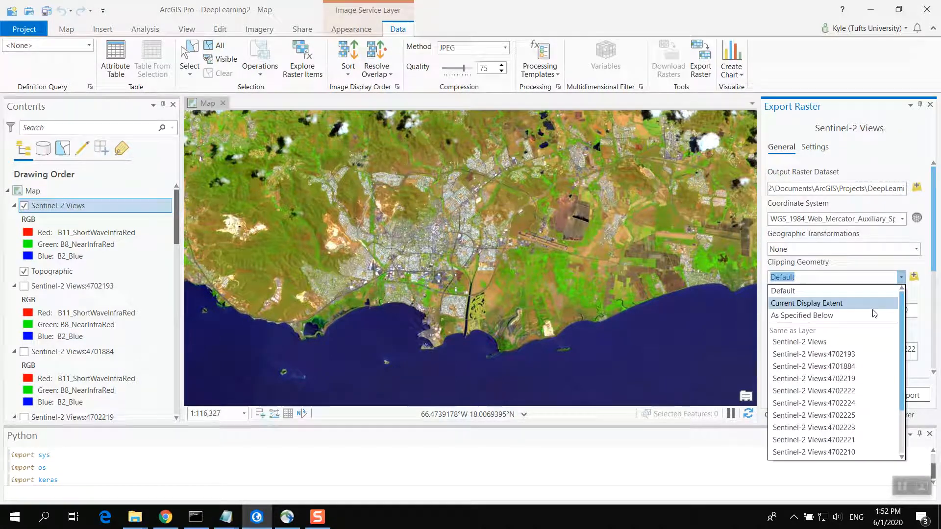
Step: Export Sentinel-2 Views with As Specified Below clipping, producing Sentinel2 Views.tif
left_click(801, 315)
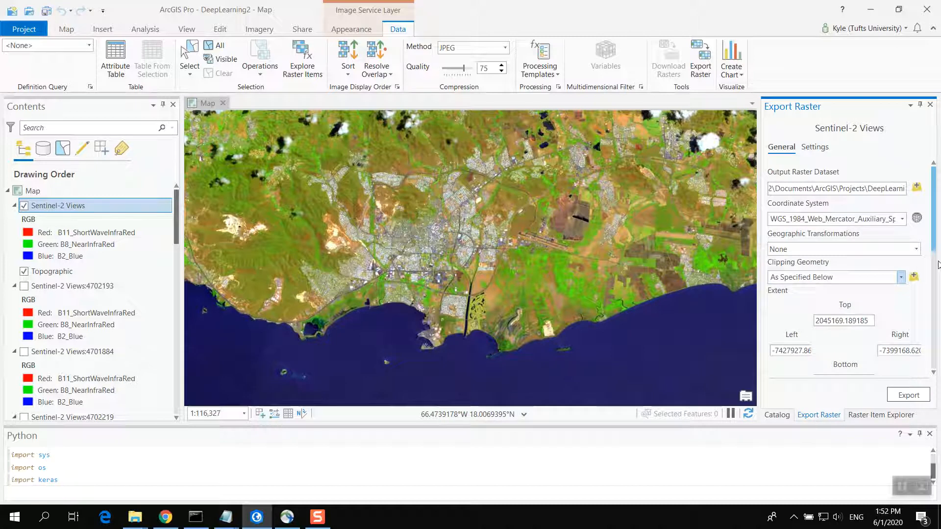
scroll("down", 3)
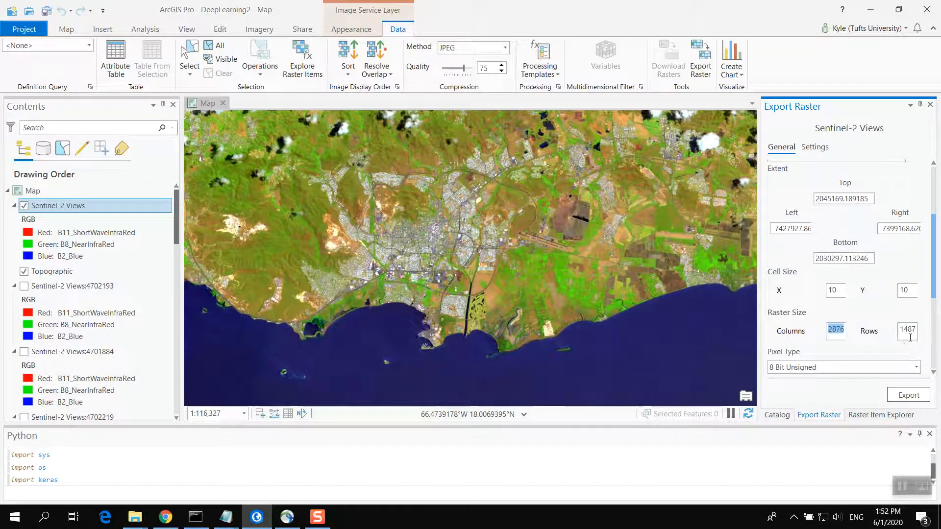
scroll("down", 3)
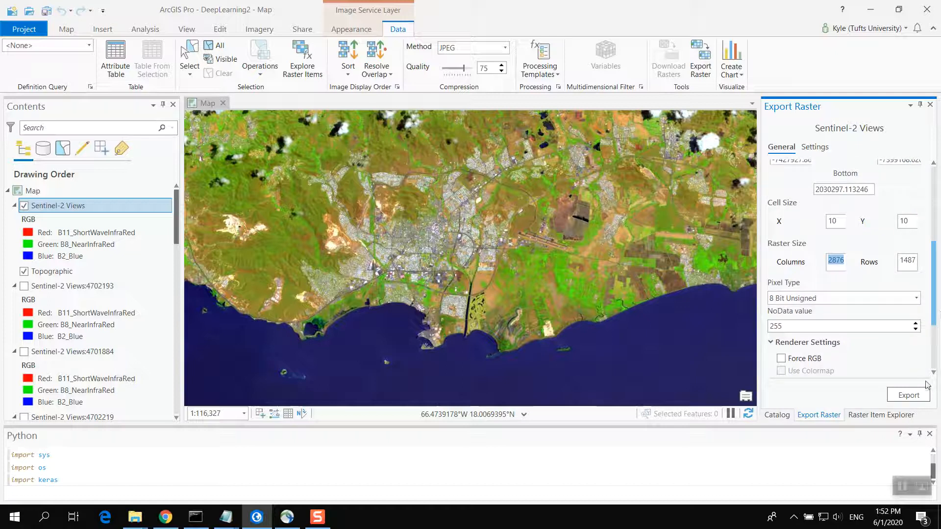
left_click(908, 395)
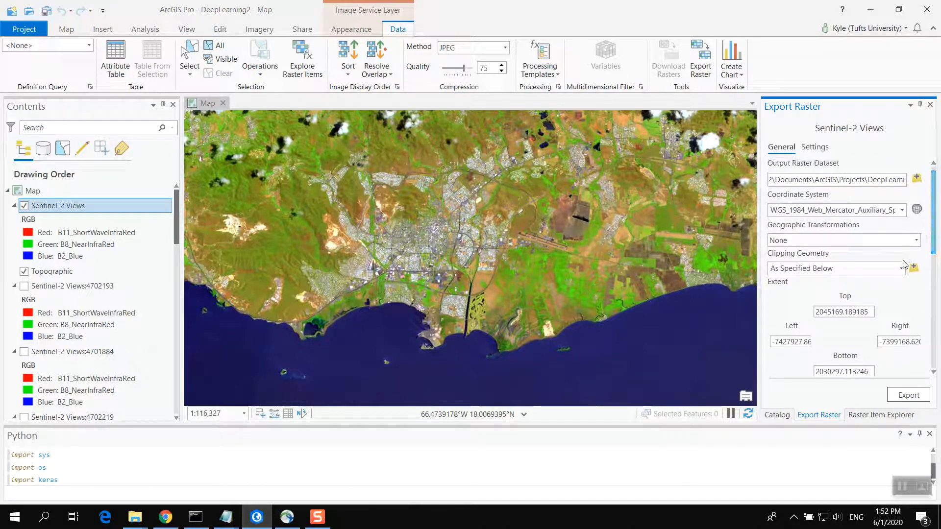
left_click(900, 269)
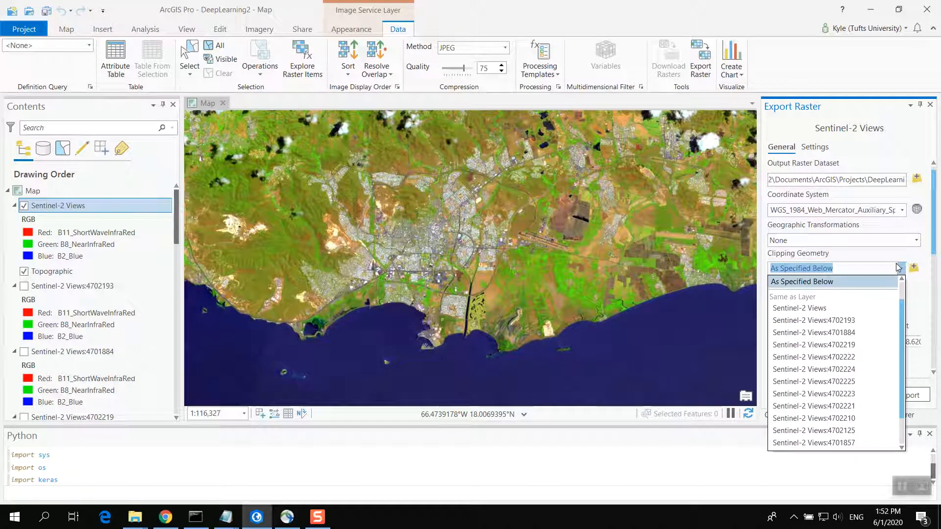
left_click(801, 282)
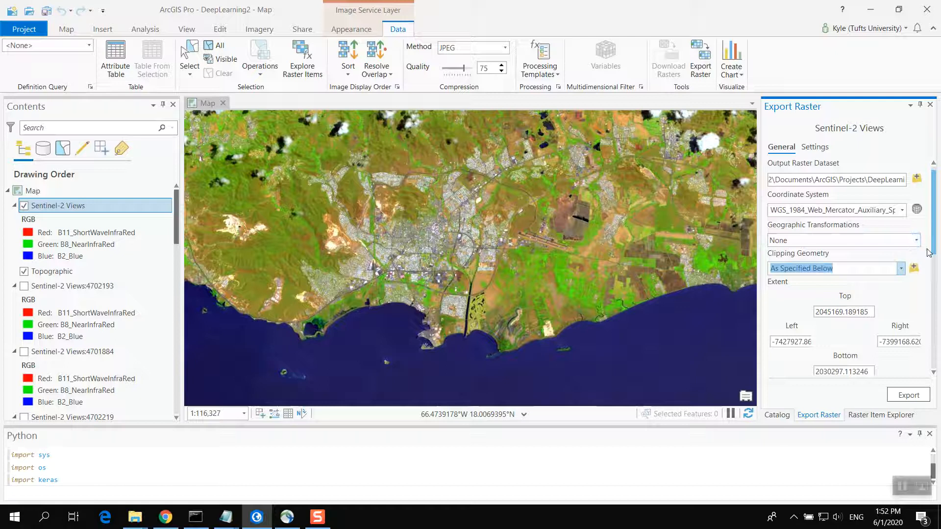
scroll("down", 3)
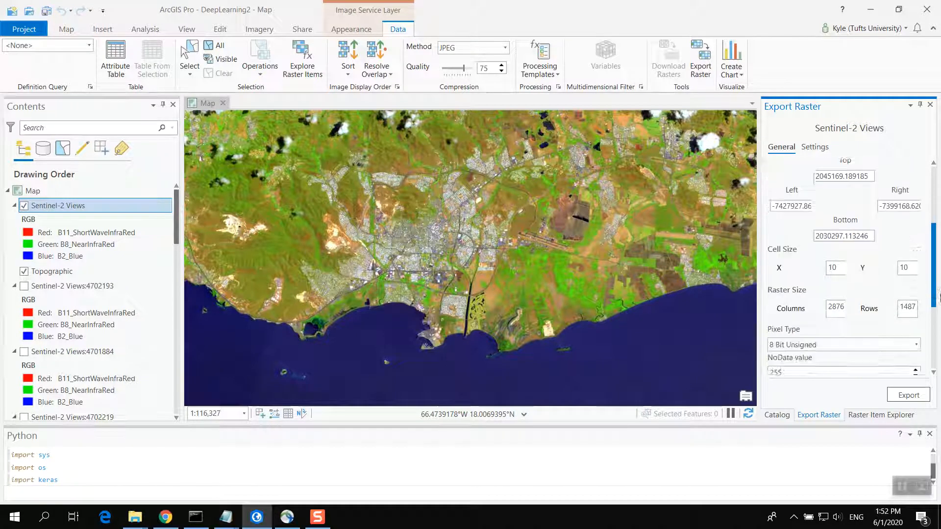
scroll("down", 3)
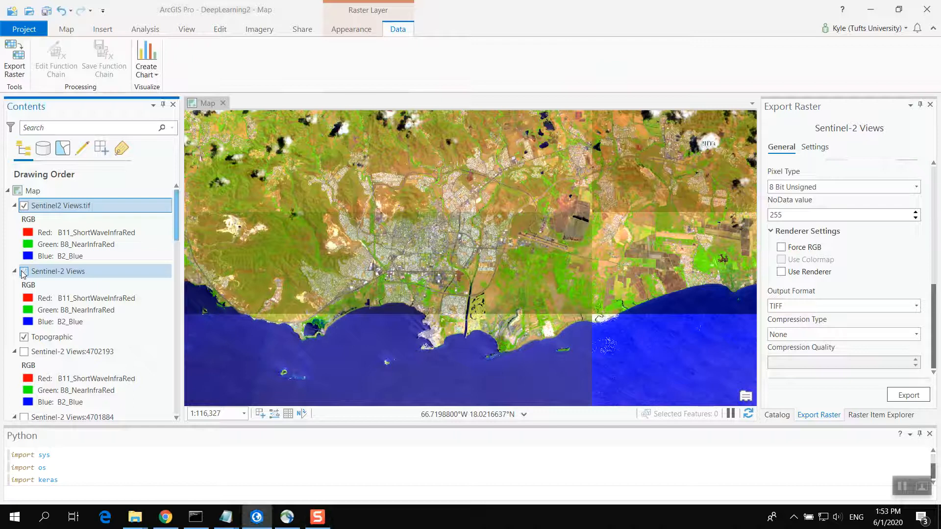
Step: Toggle the live Sentinel-2 Views layer off and on, zooming in to compare with the TIFF
left_click(24, 271)
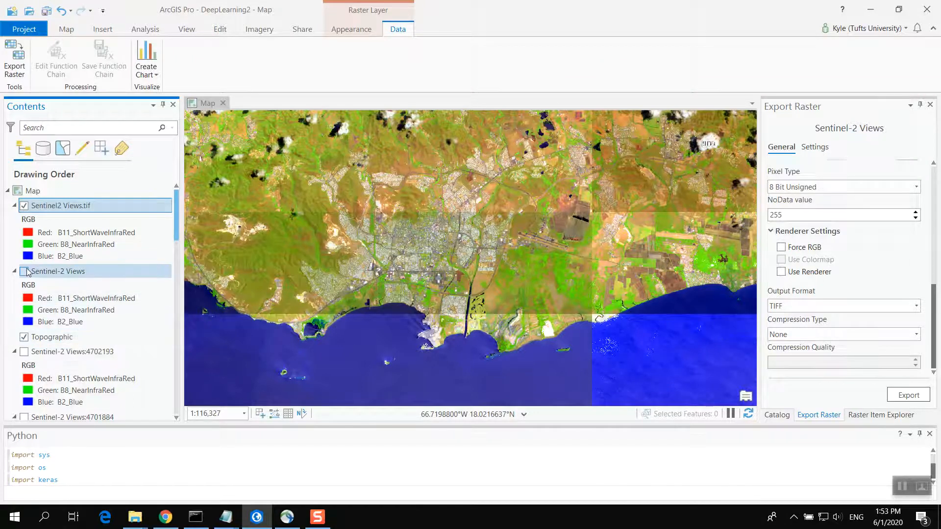
left_click(24, 272)
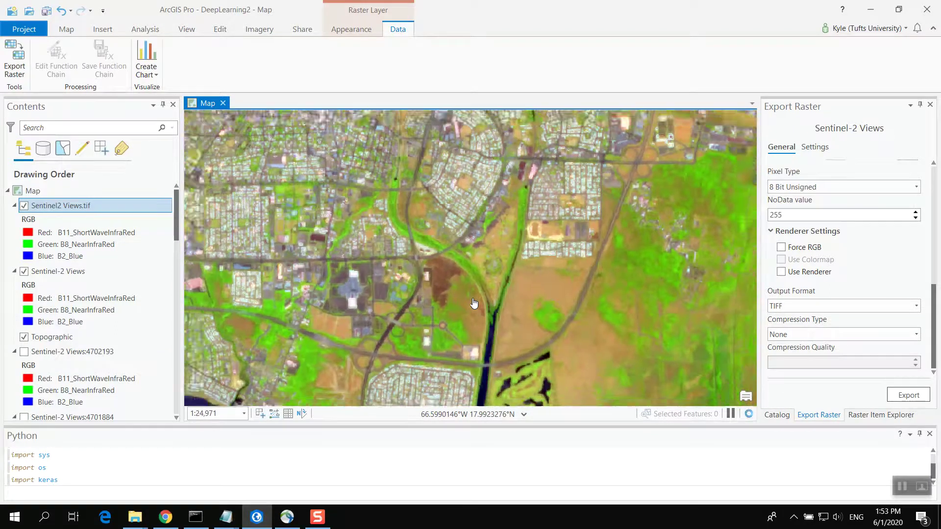
scroll("down", 3)
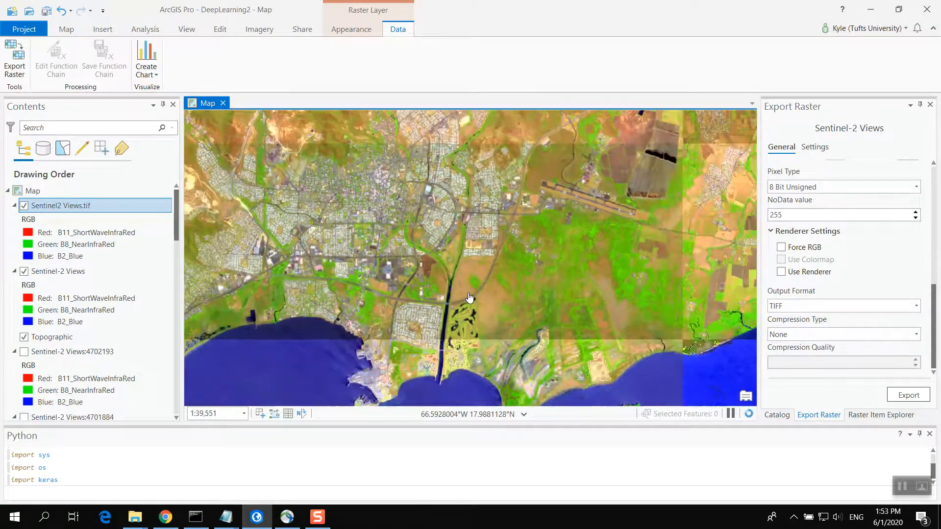
Step: Glance at the Appearance tab, return to Data, and select Sentinel-2 Views
left_click(351, 29)
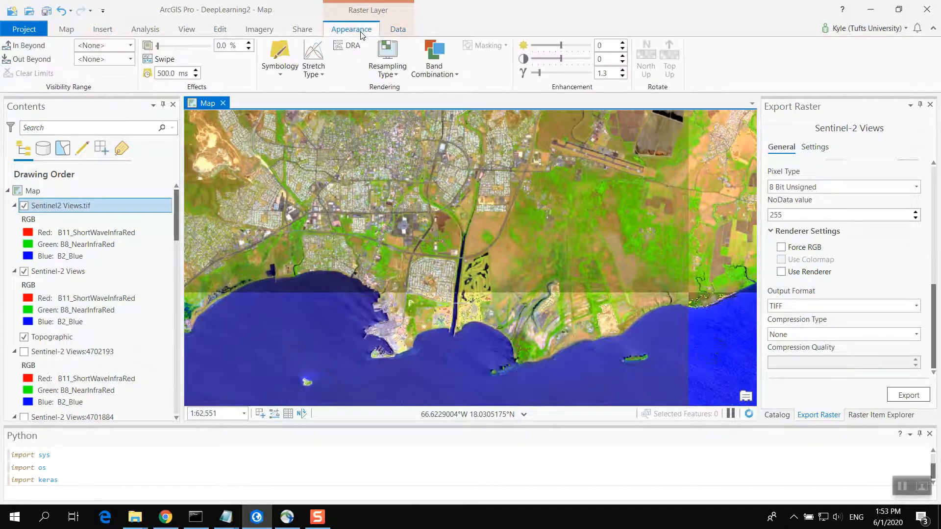
left_click(398, 29)
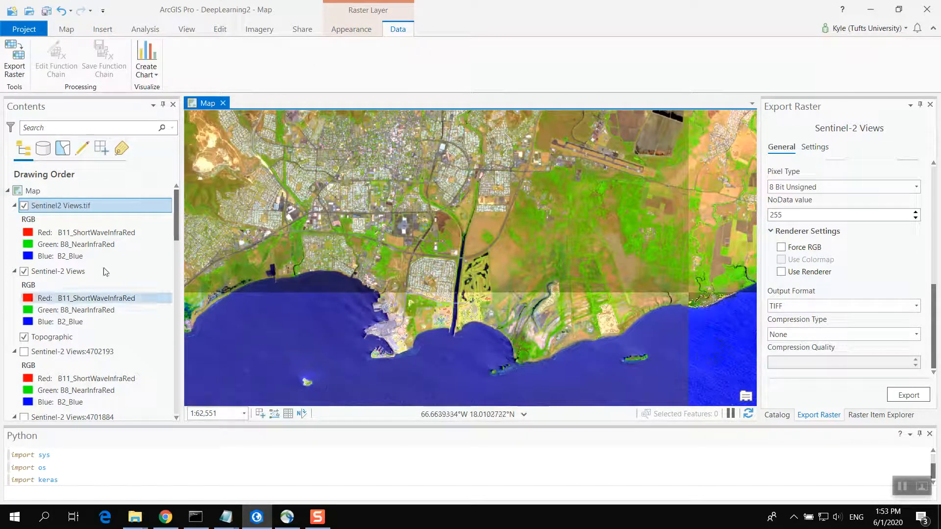
left_click(57, 271)
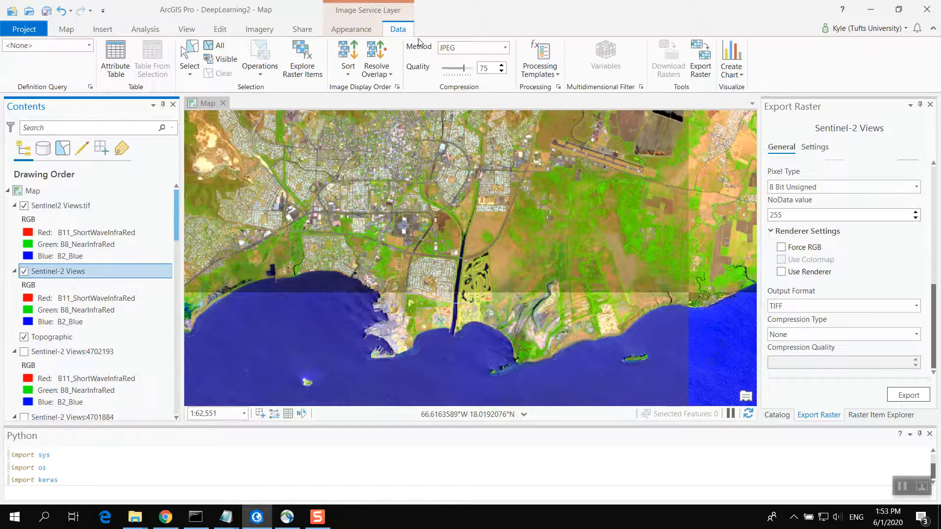
Step: Apply the None processing template to Sentinel-2 Views and bring up its layer menu
left_click(539, 59)
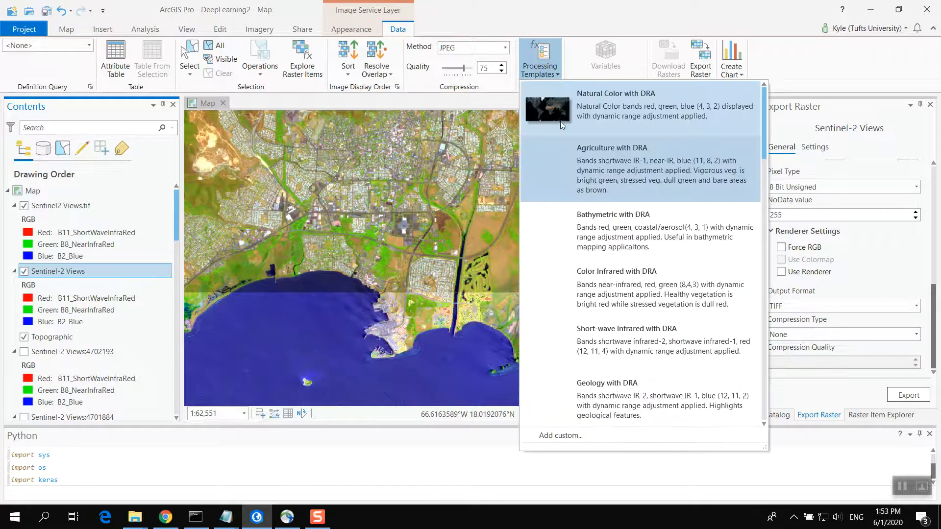
scroll("down", 3)
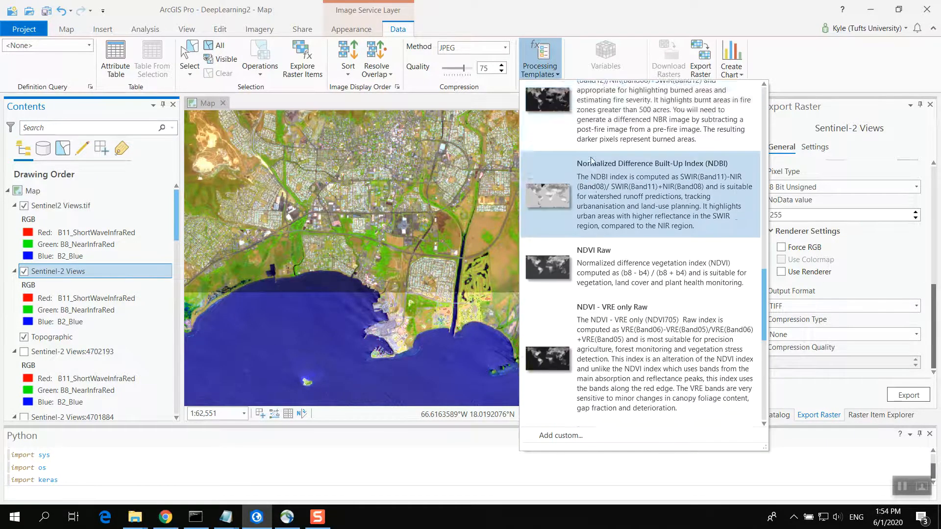
scroll("down", 3)
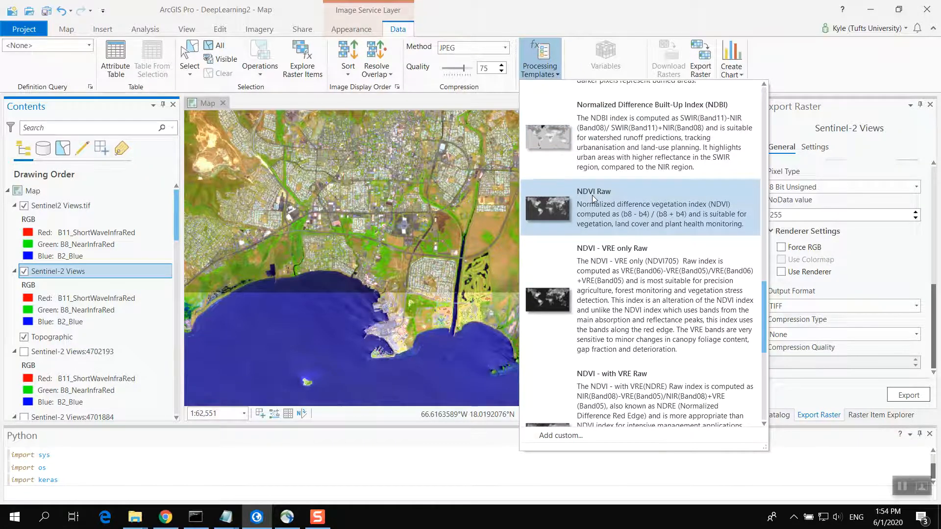
scroll("down", 3)
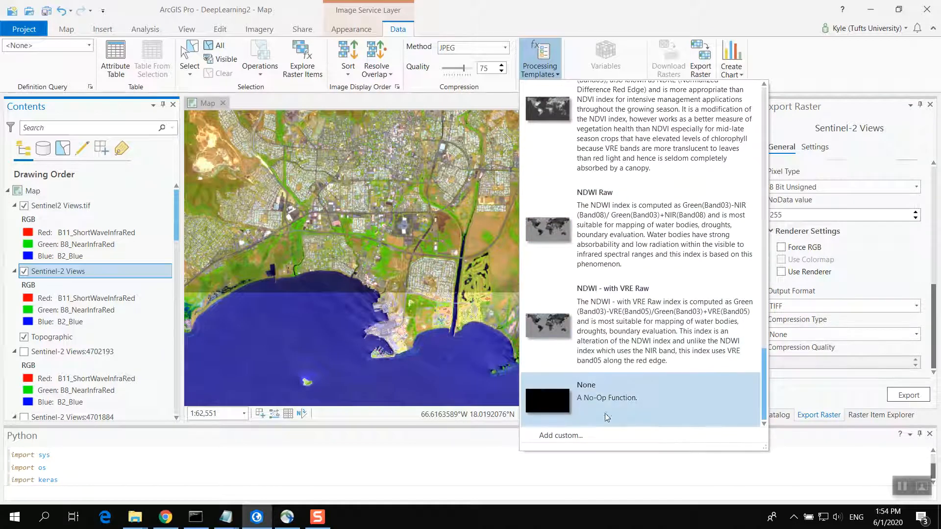
left_click(606, 398)
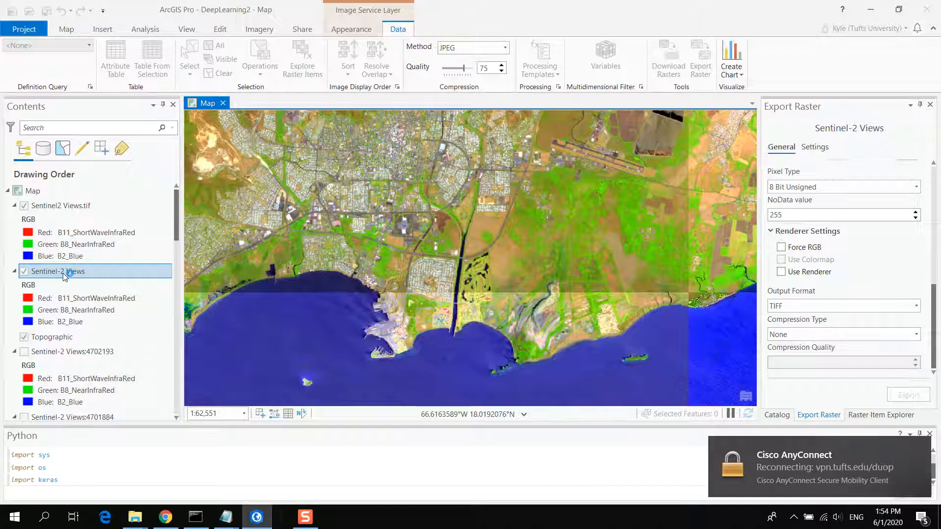
right_click(60, 272)
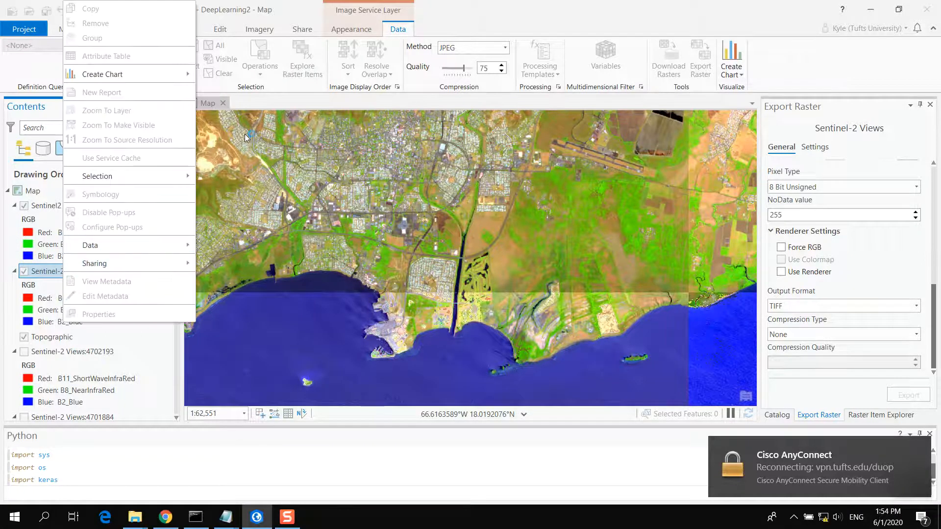
mouse_move(110, 158)
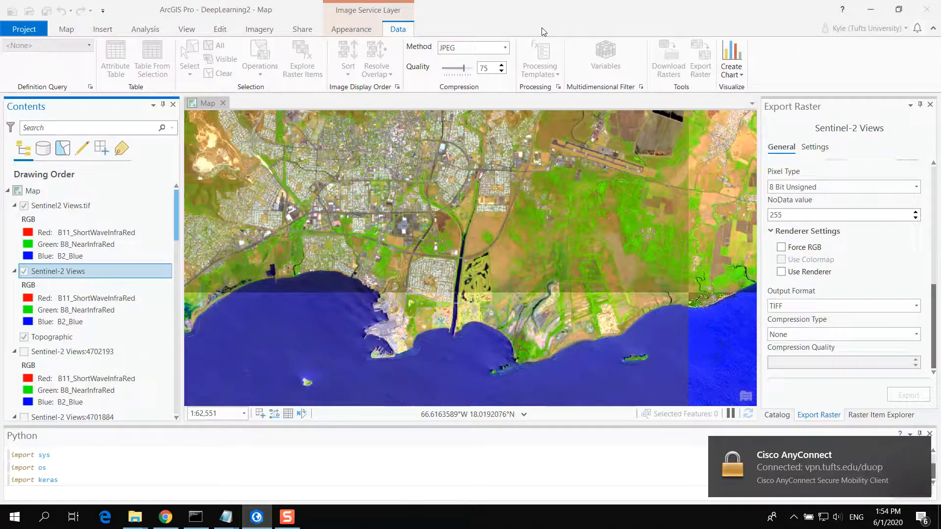
left_click(539, 57)
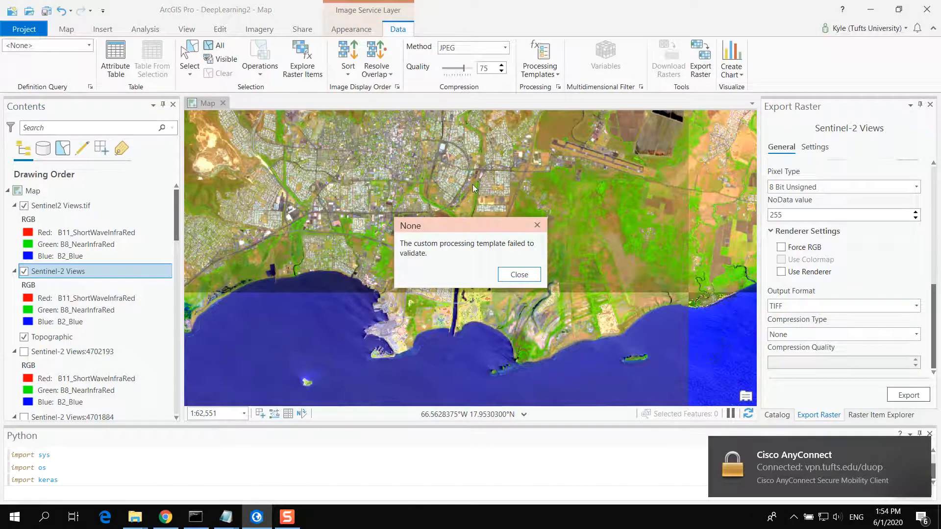
left_click(518, 274)
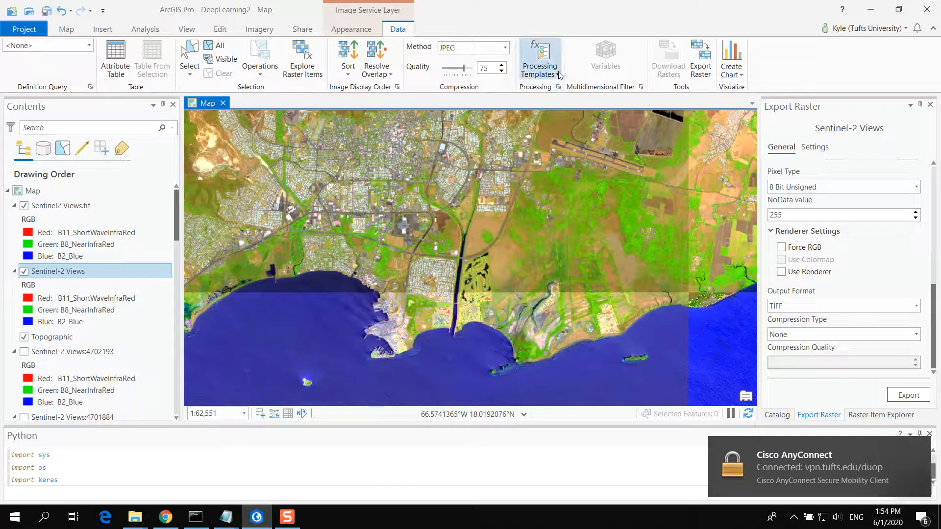
left_click(540, 58)
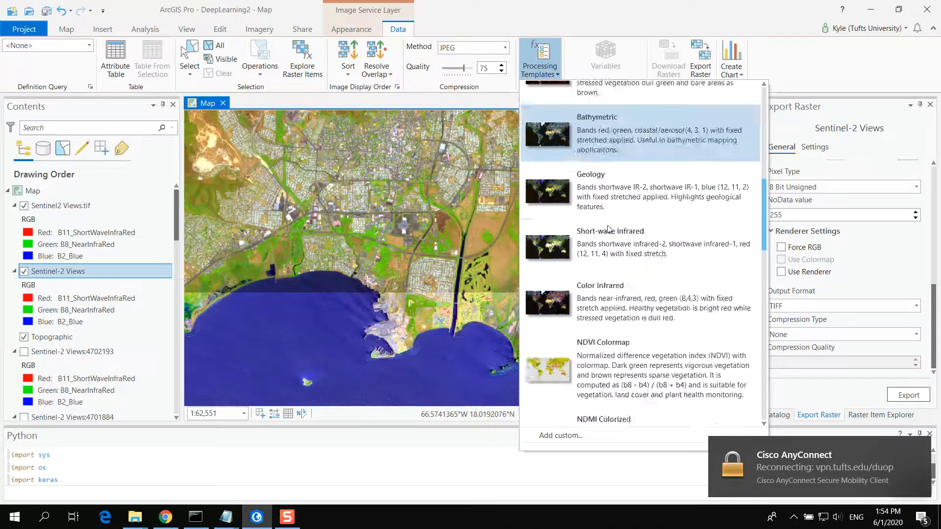
scroll("down", 3)
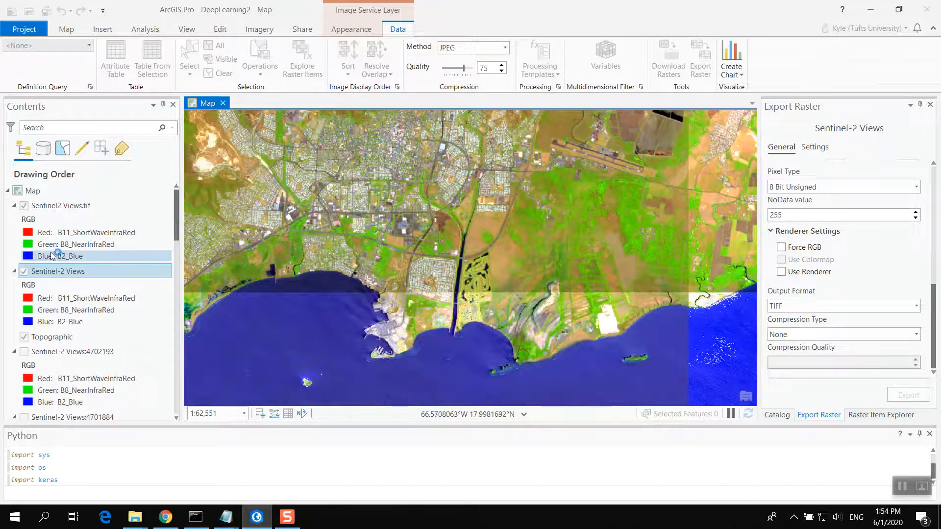
left_click(60, 206)
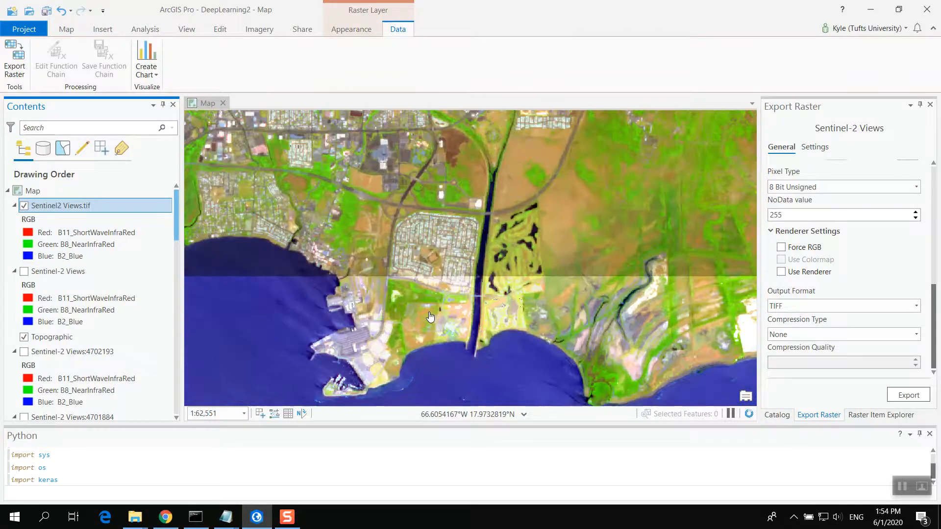
scroll("up", 3)
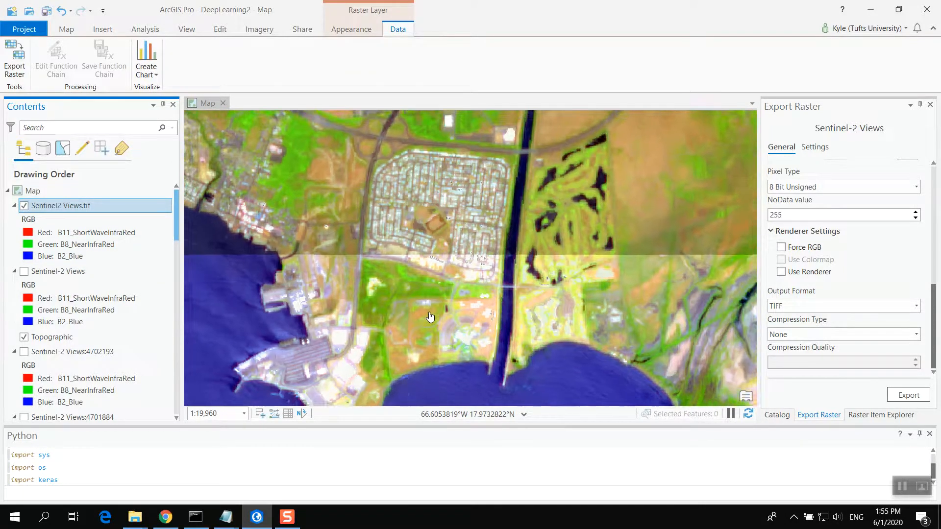
scroll("down", 3)
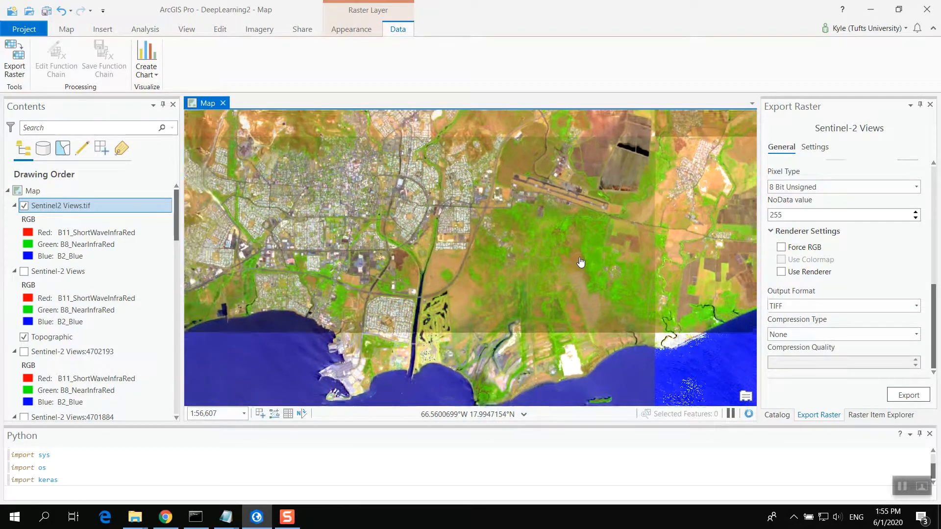
scroll("down", 3)
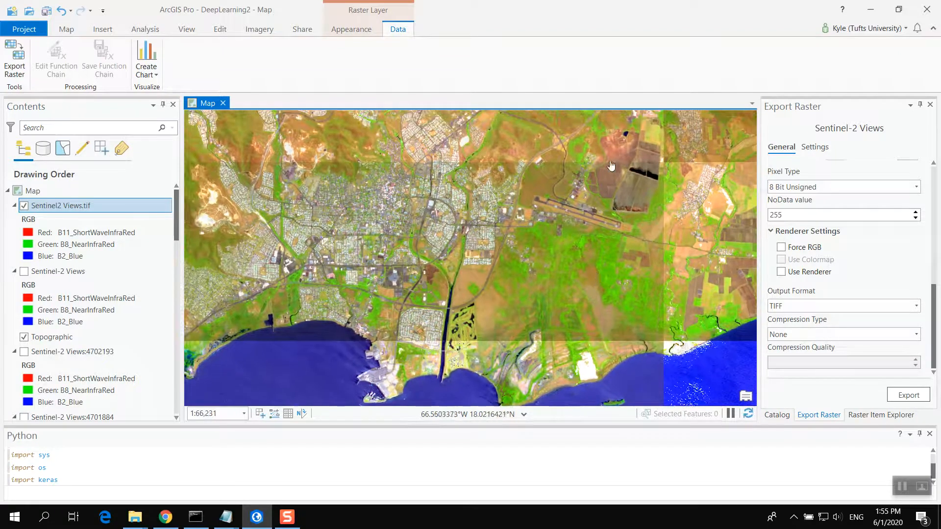
left_click_drag(611, 165, 612, 280)
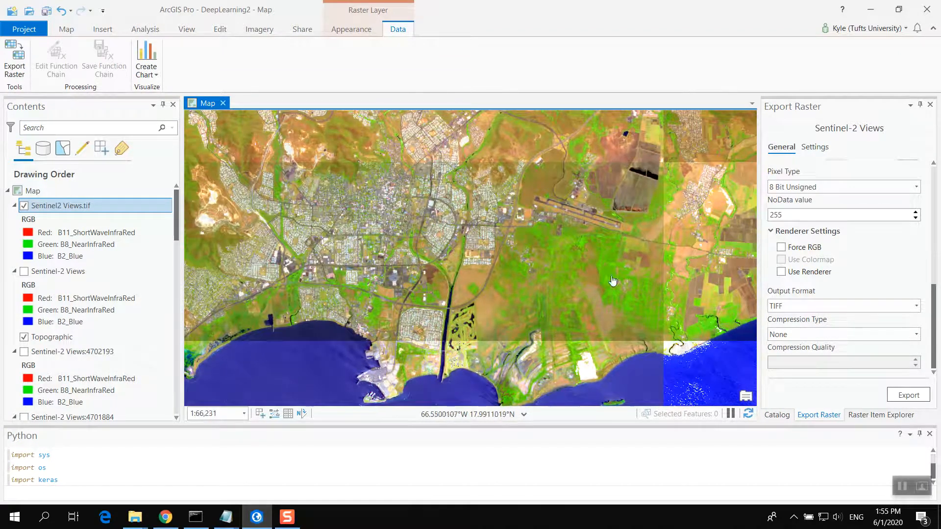
left_click_drag(612, 280, 546, 293)
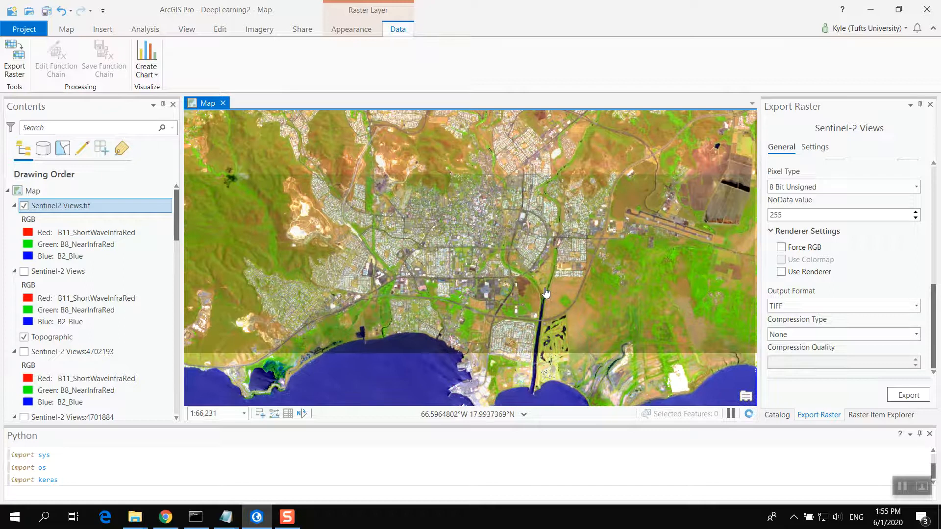
left_click_drag(546, 293, 486, 369)
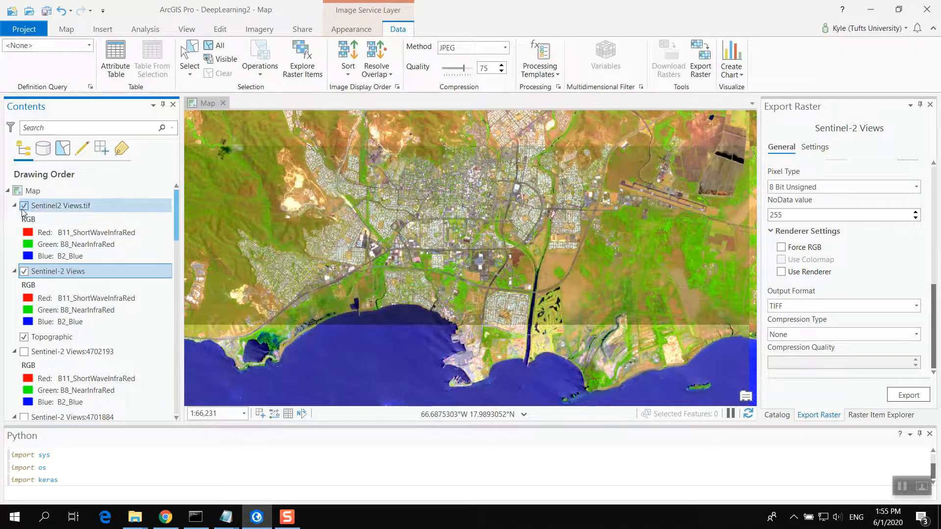
Step: Hide Sentinel2 Views.tif, zoom out, and flick it on and off again to compare
left_click(24, 205)
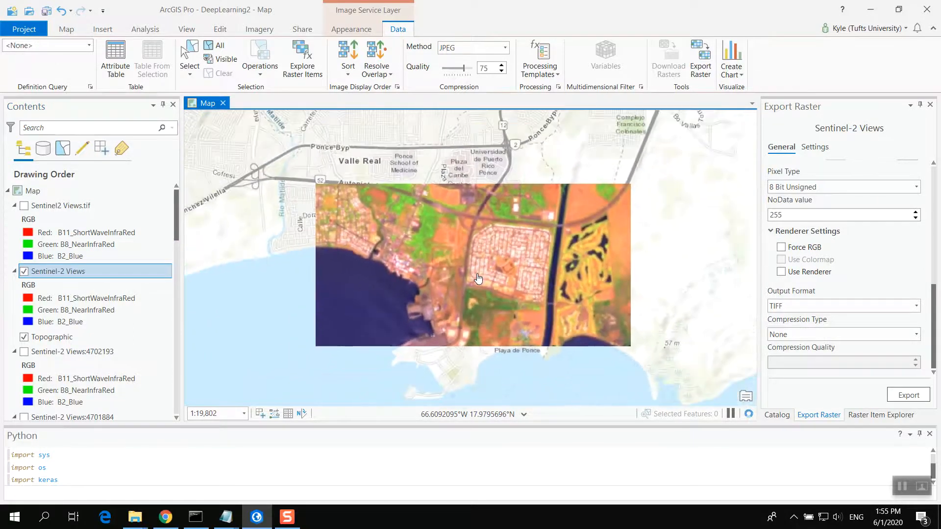
scroll("down", 3)
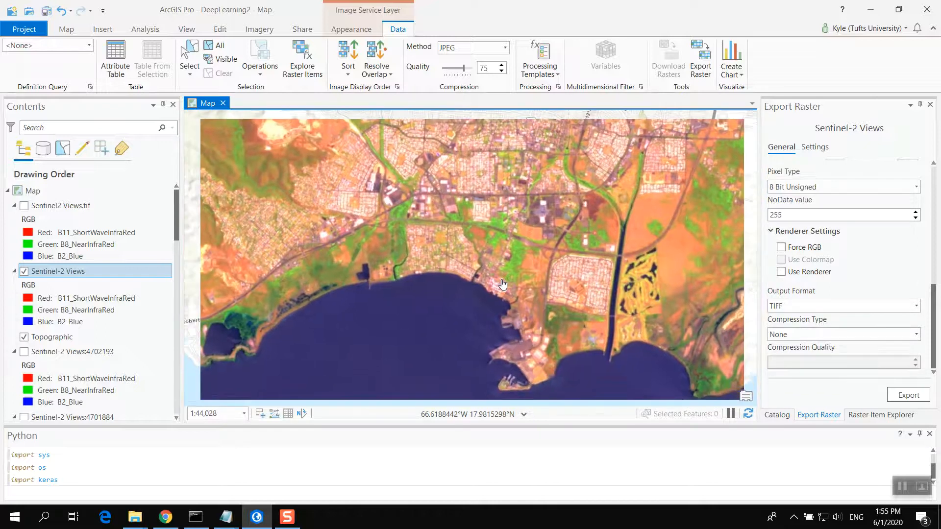
left_click(61, 205)
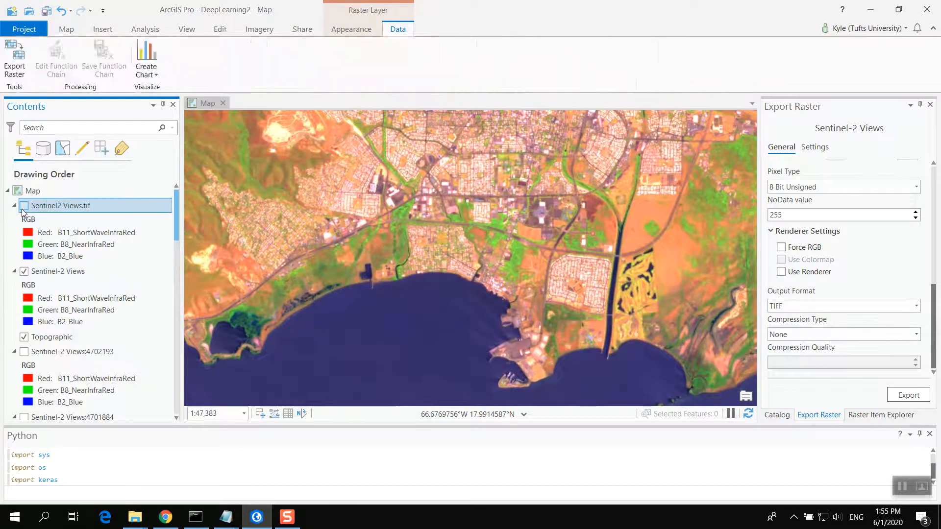
left_click(24, 206)
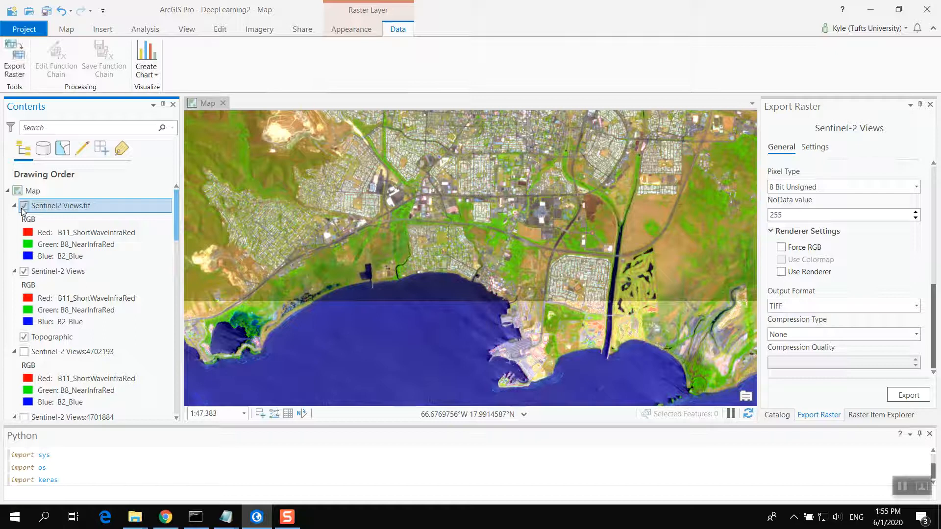
left_click(24, 206)
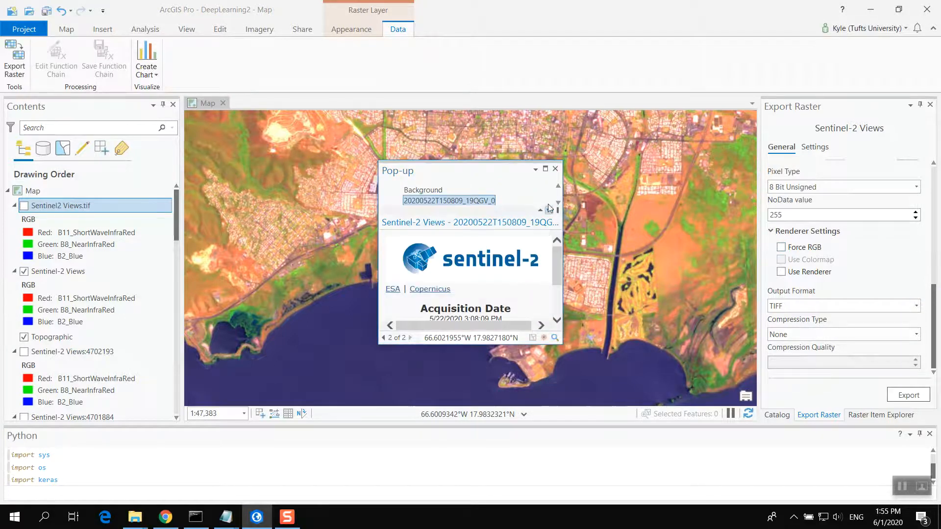
Step: Close the scene pop-up and review the Export Raster output and coordinate system settings
left_click(555, 169)
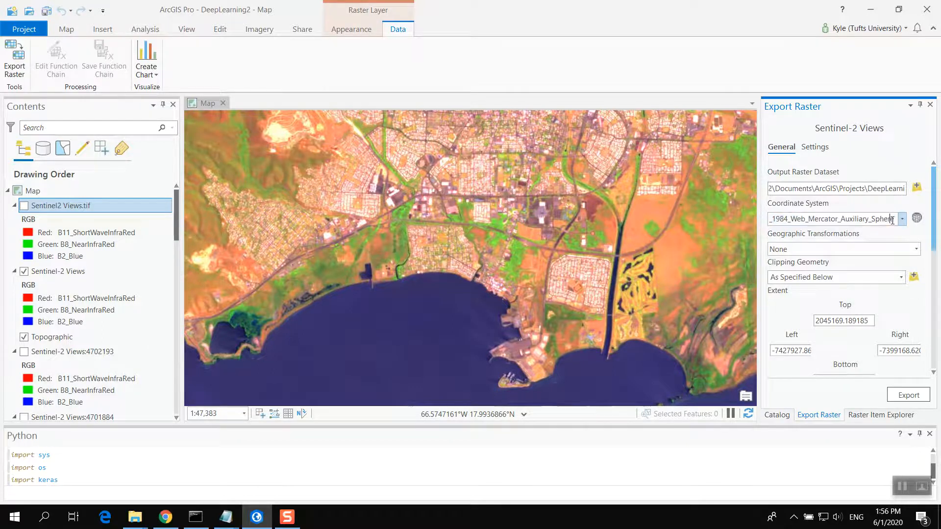
left_click(916, 218)
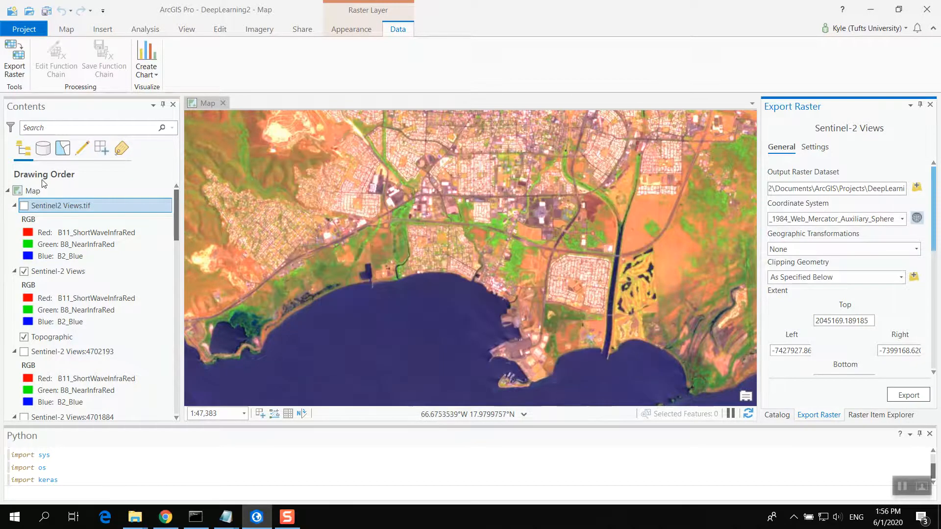
right_click(60, 206)
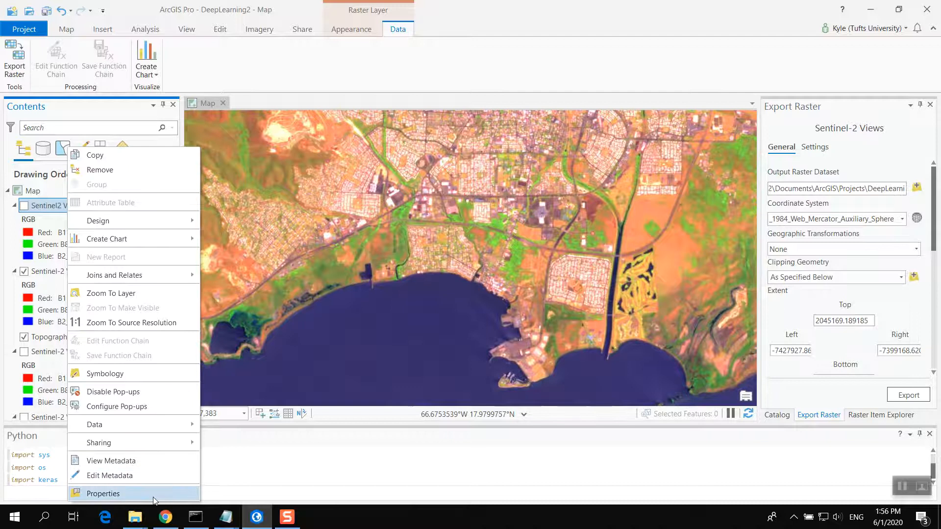
left_click(102, 494)
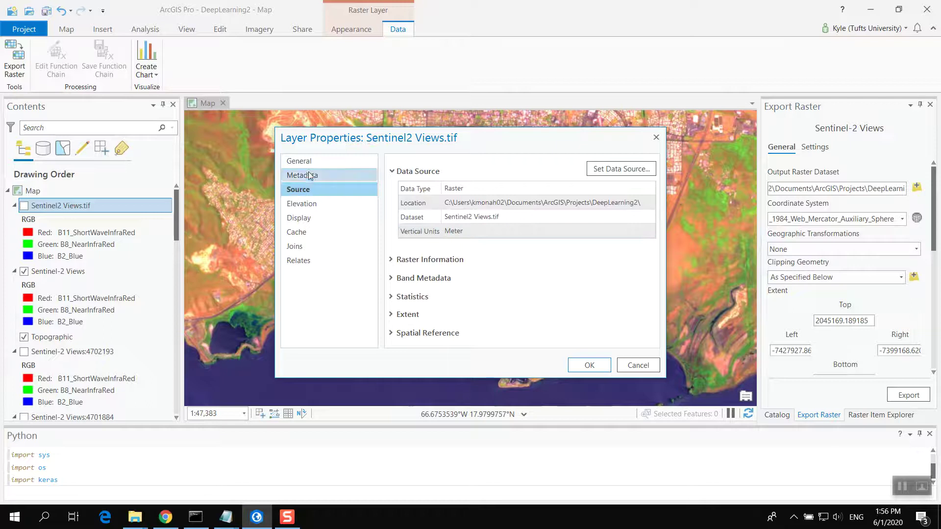
left_click(299, 161)
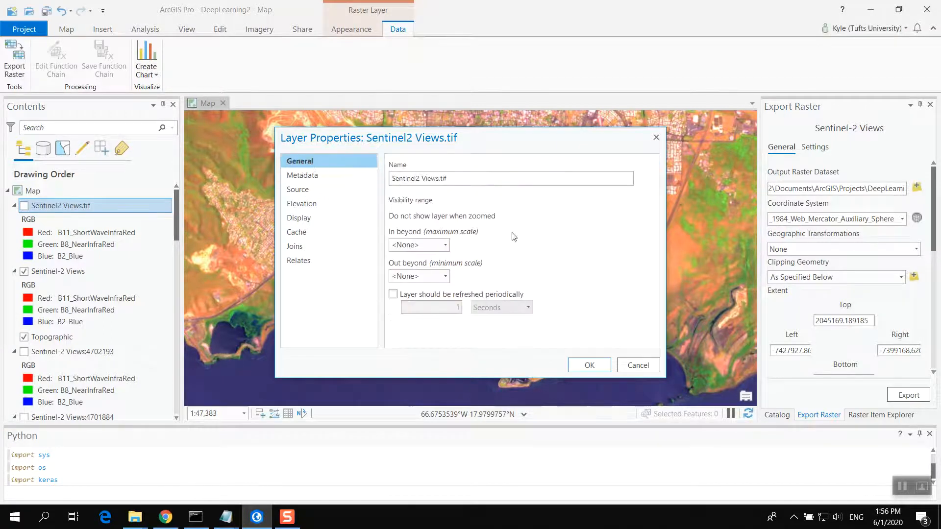
left_click(297, 189)
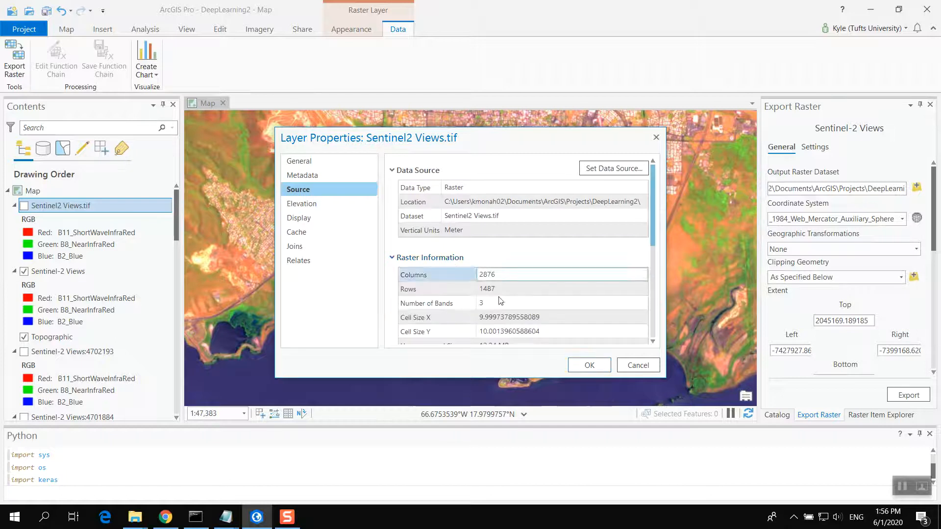
scroll("down", 3)
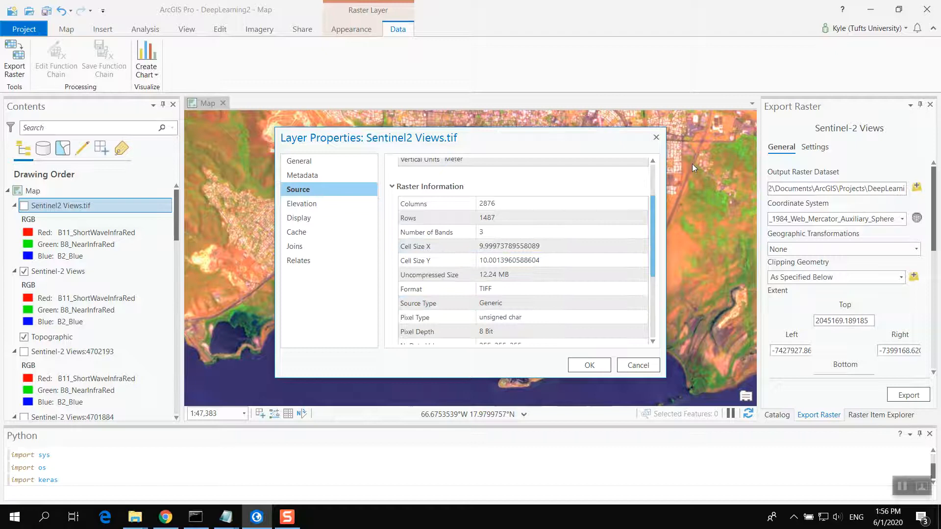
left_click(589, 365)
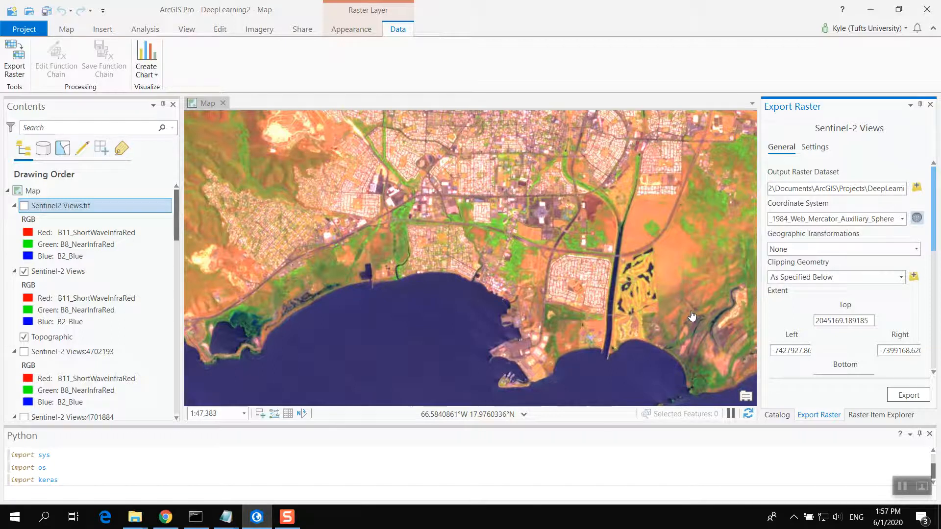
Step: Pan slightly and switch Sentinel2 Views.tif on, off, and on again
left_click_drag(691, 316, 523, 306)
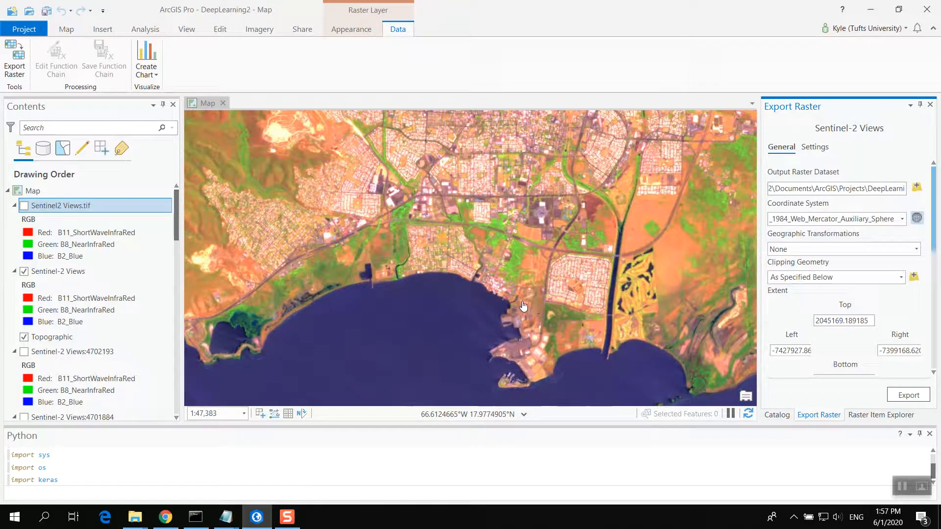
left_click(24, 205)
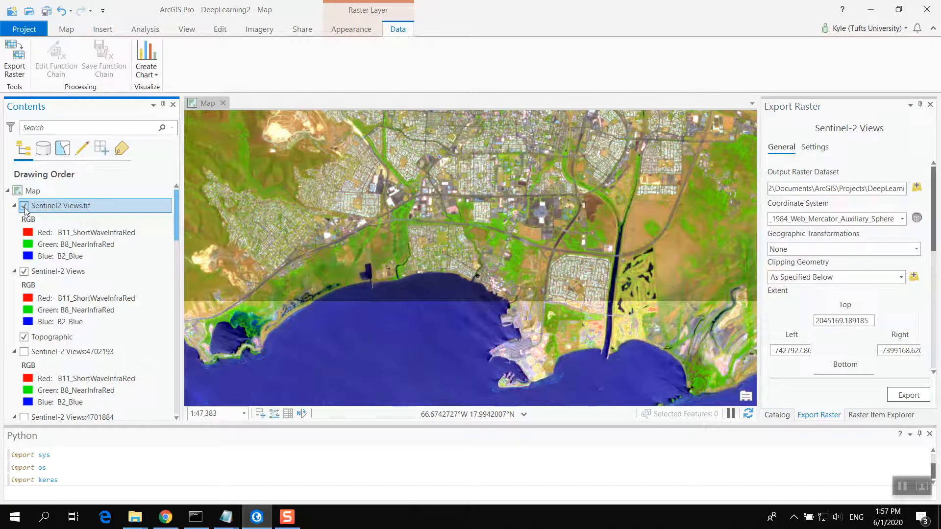
left_click(24, 205)
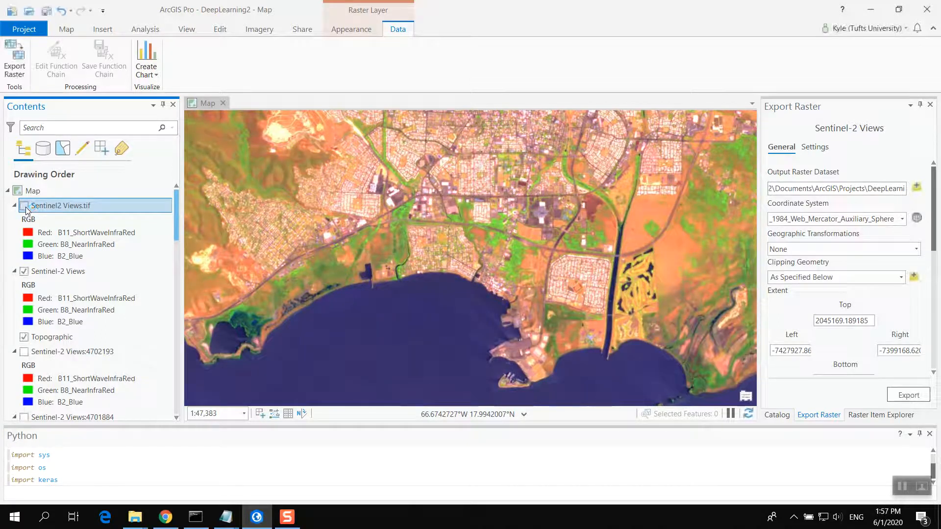
left_click(24, 205)
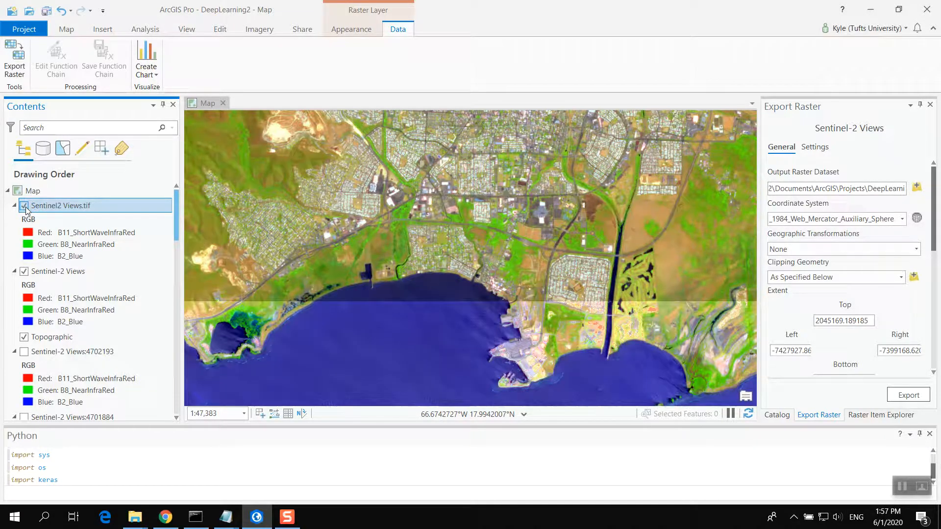